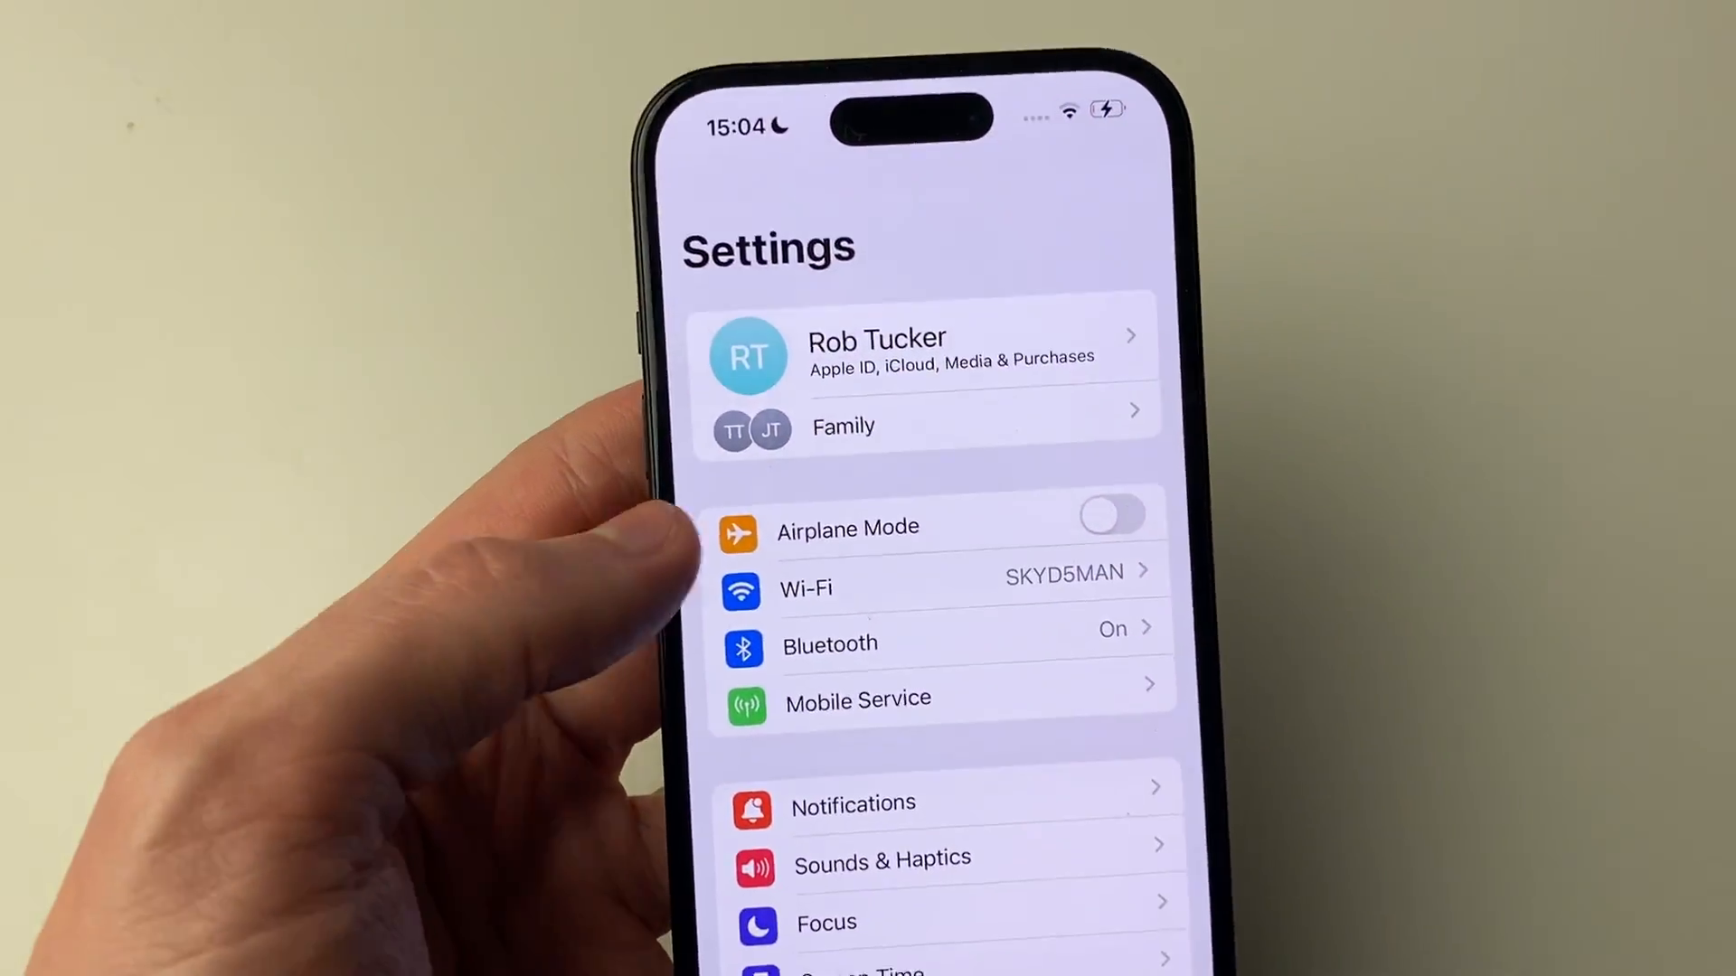
- Open the Wi-Fi page from the main Settings screen
left_click(806, 587)
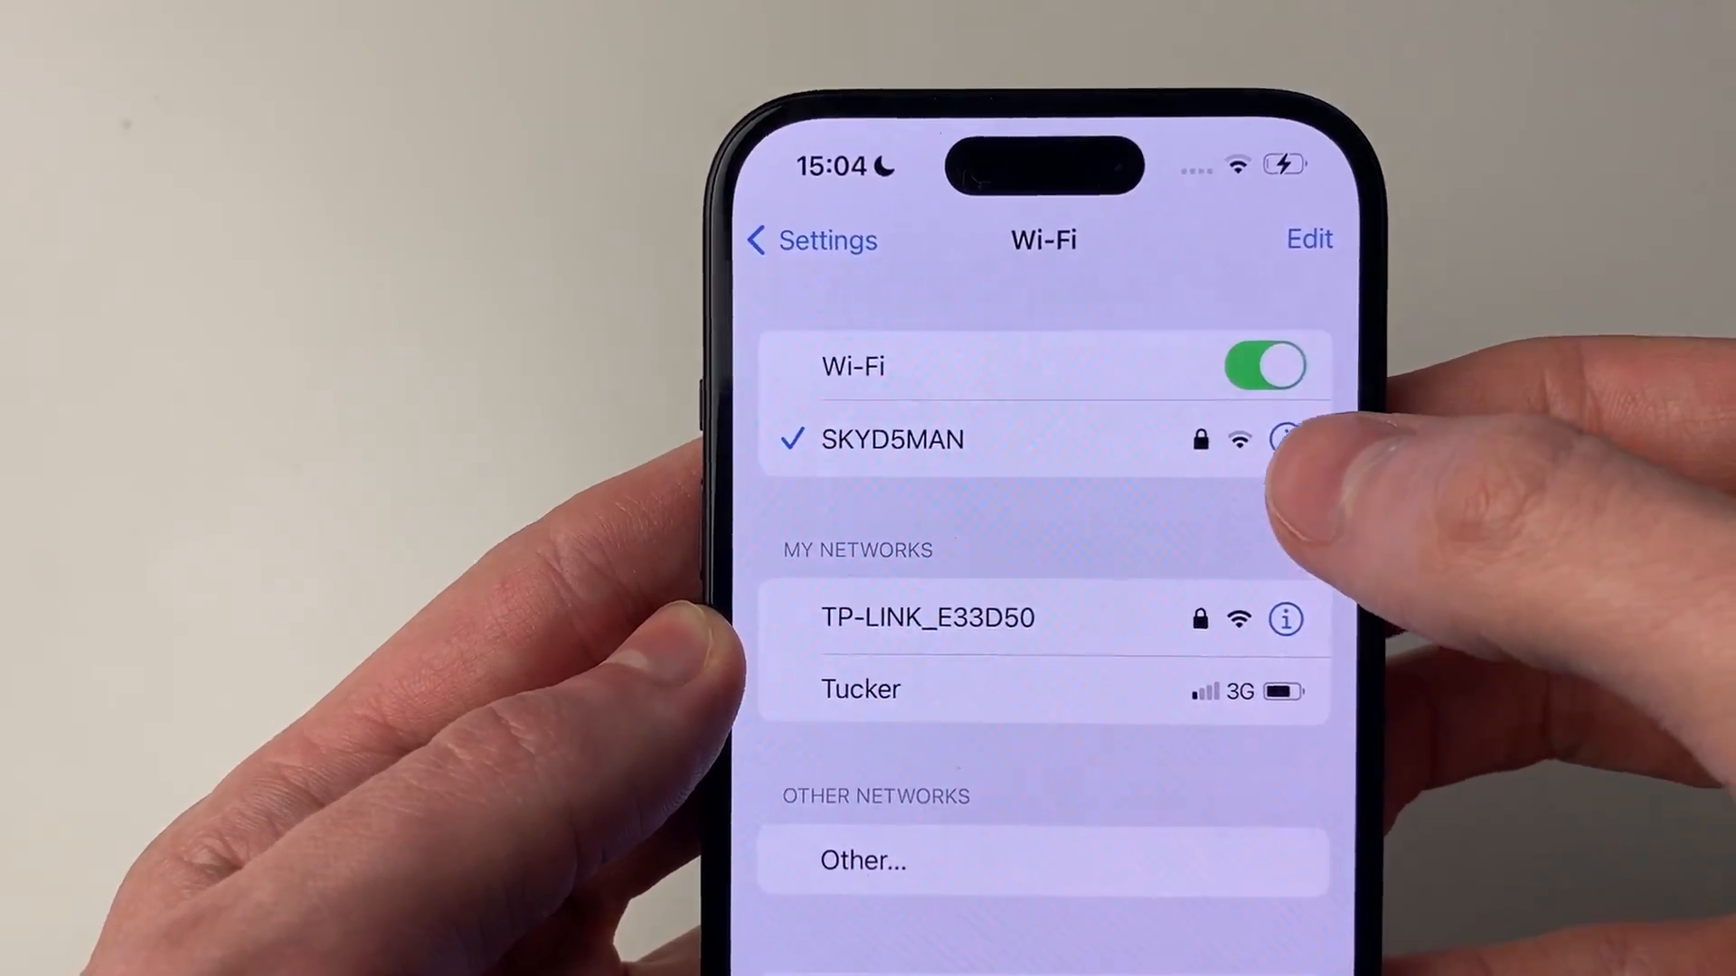
- Open the SKYD5MAN network details and reach its Configure DNS option
left_click(1283, 438)
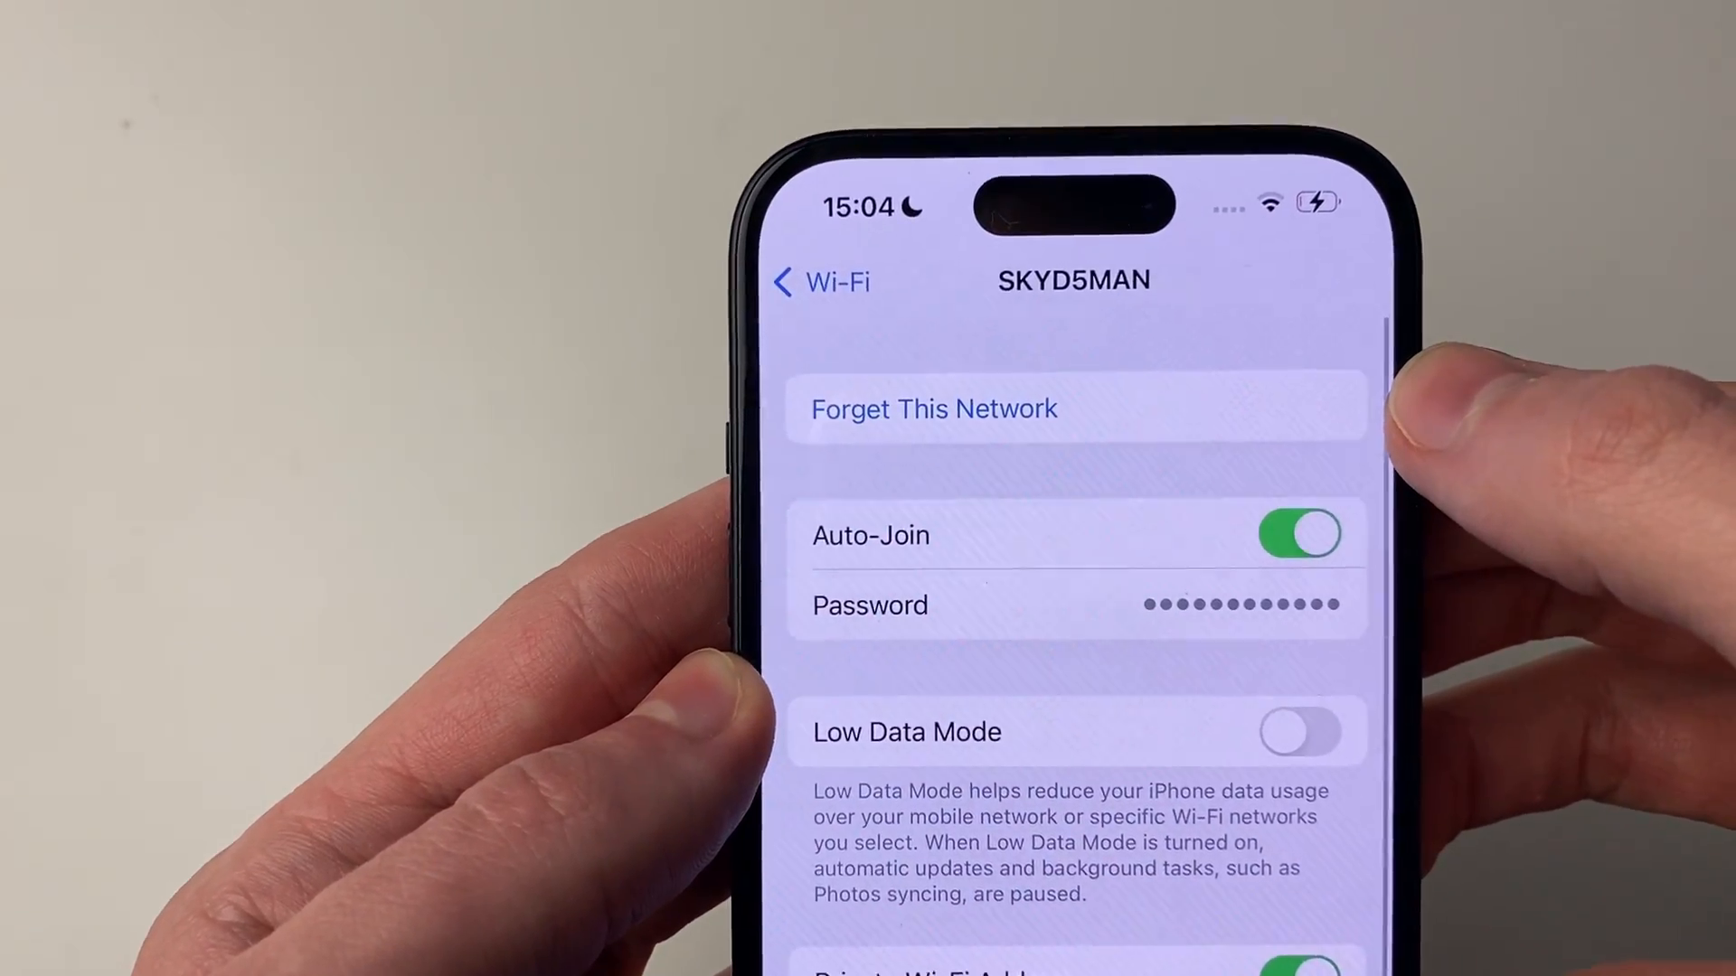
scroll("down", 3)
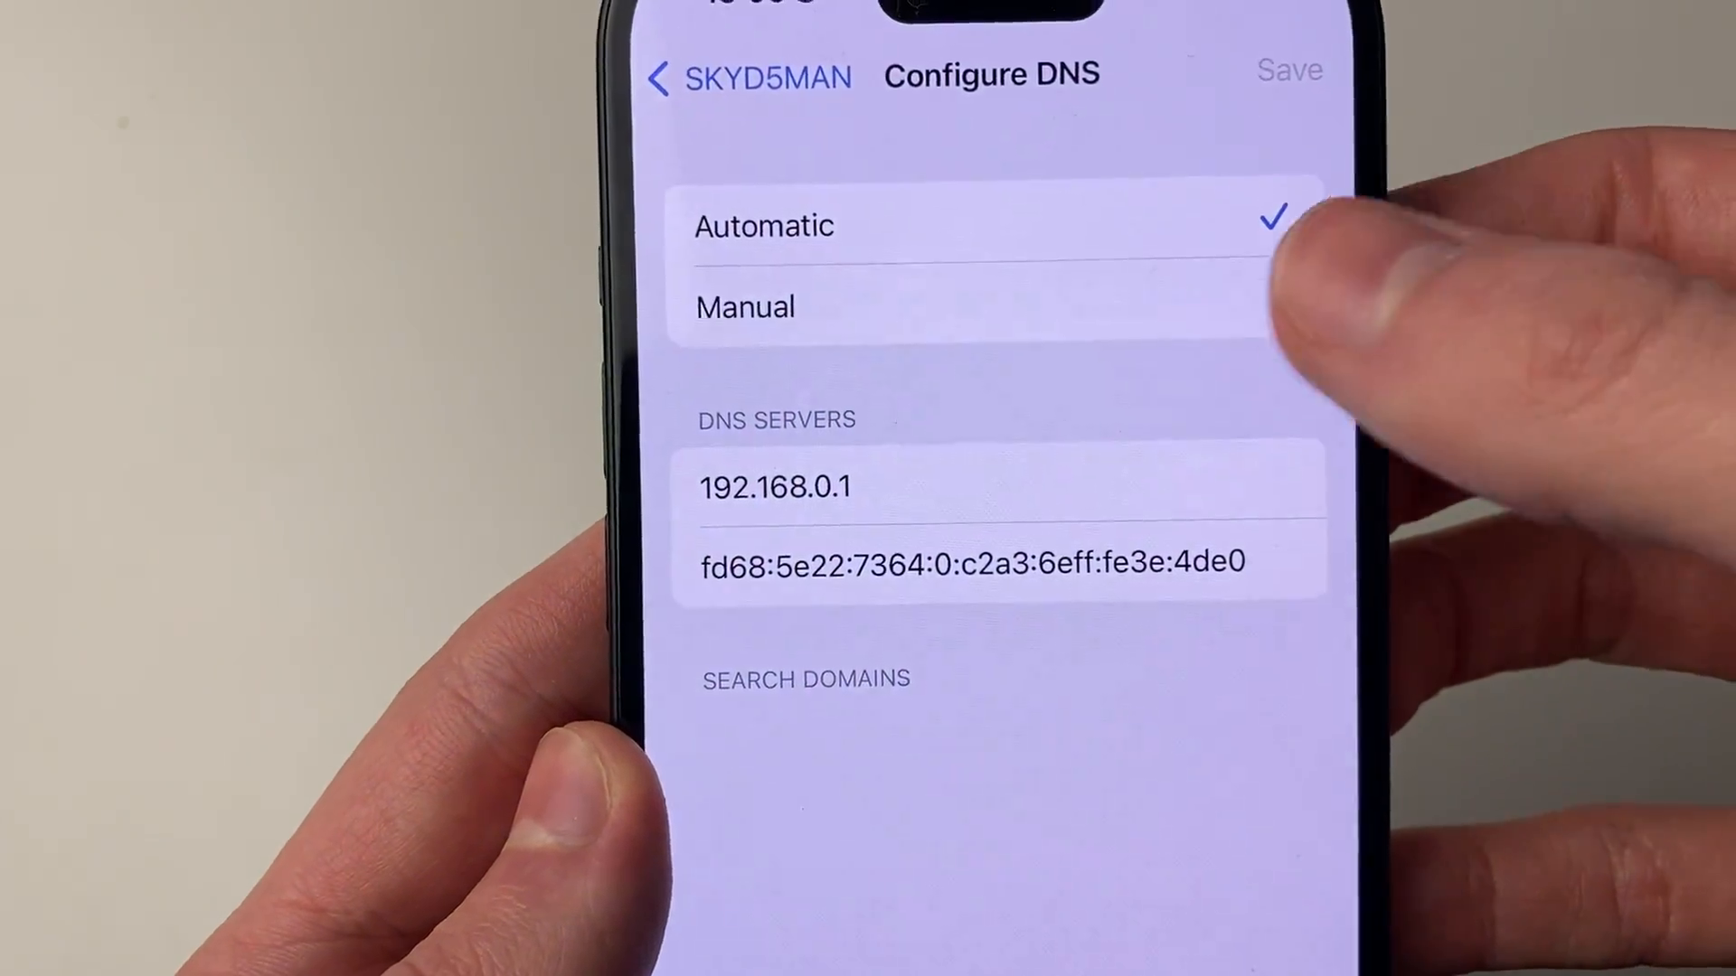
- Set DNS to Manual and delete the 192.168.0.1 and IPv6 servers
left_click(745, 307)
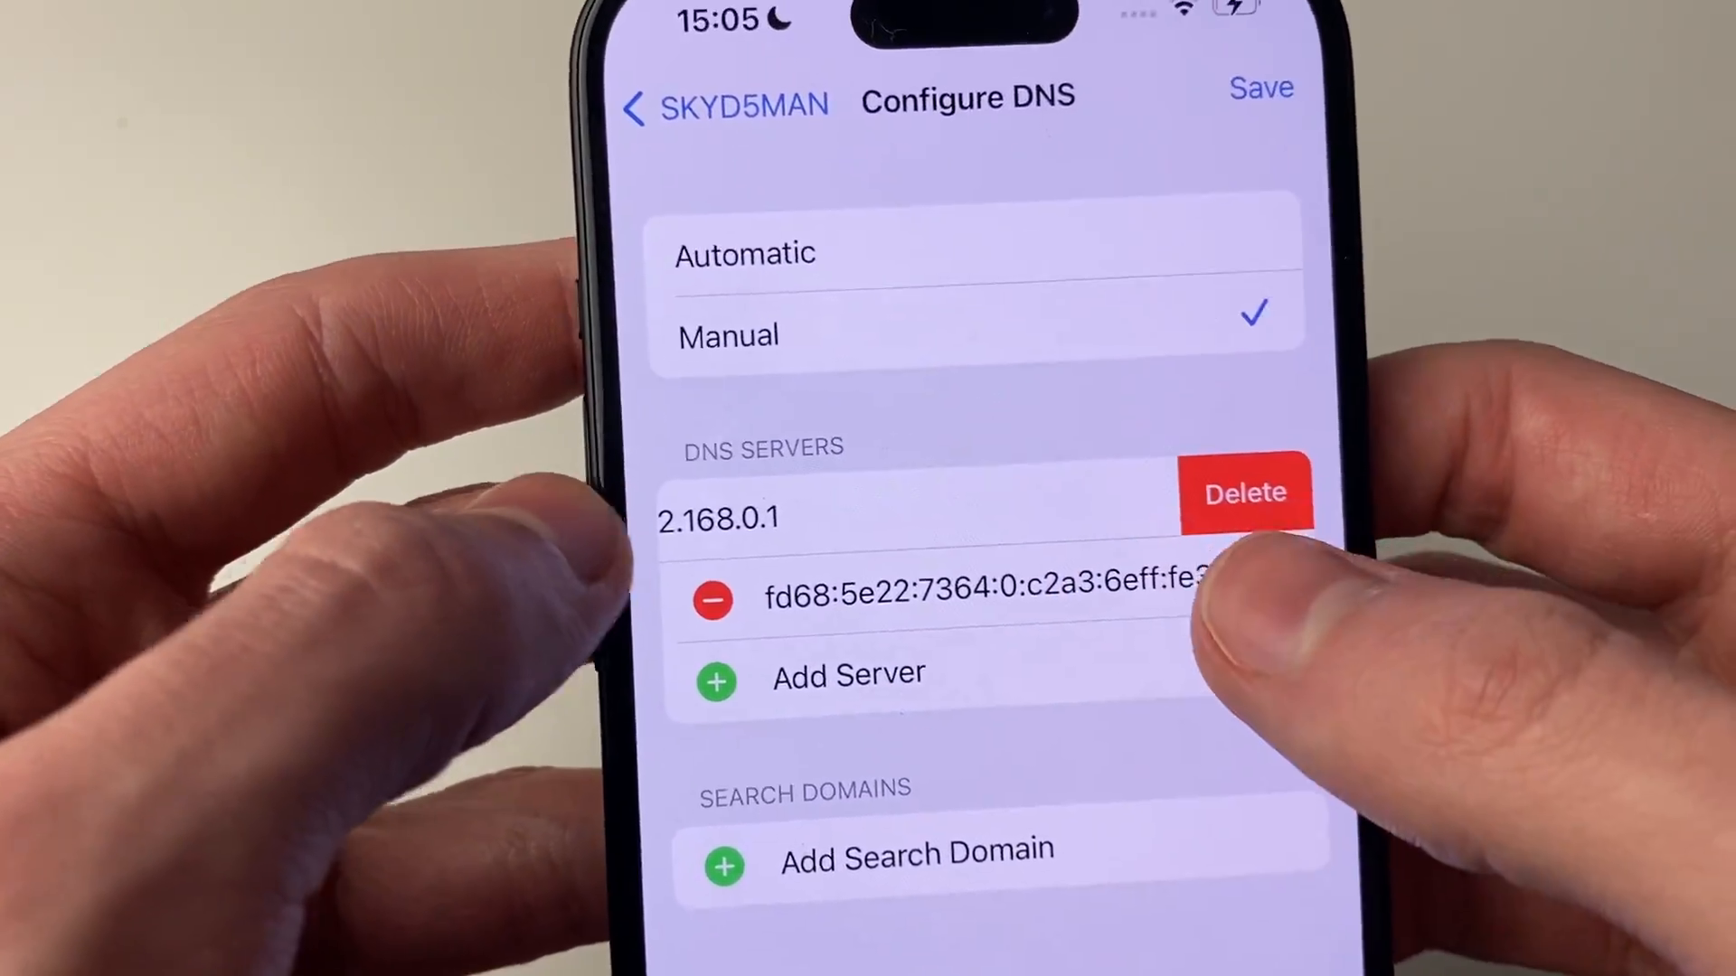
left_click(1244, 493)
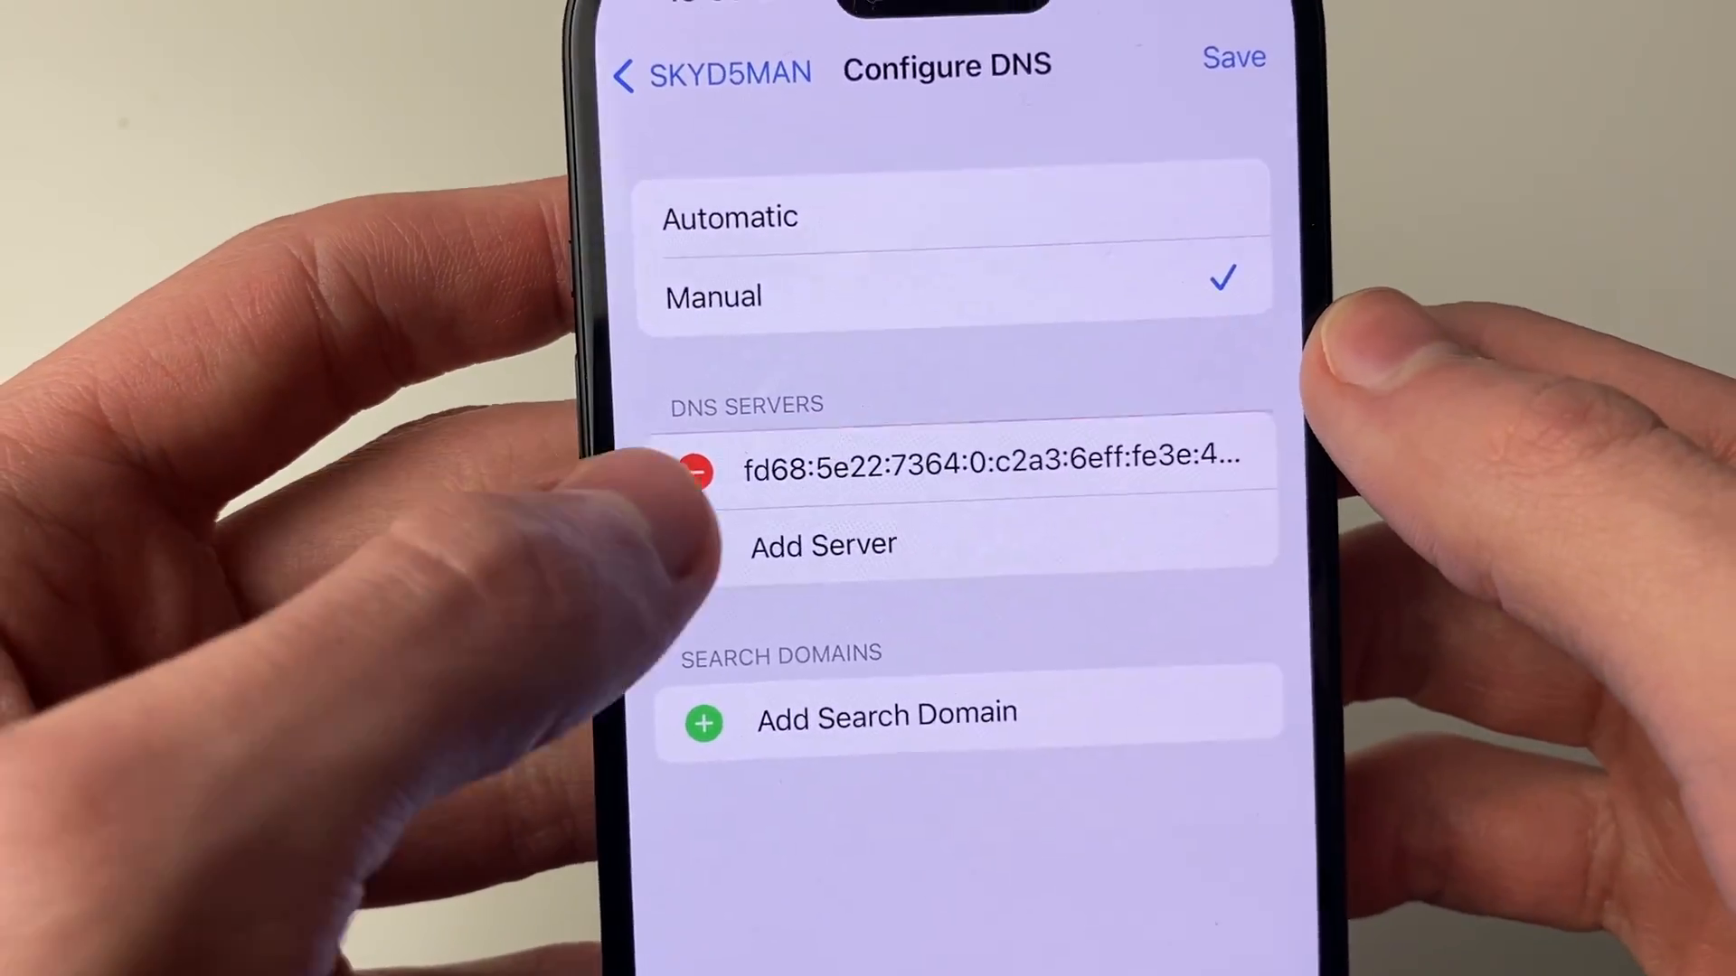
left_click(703, 474)
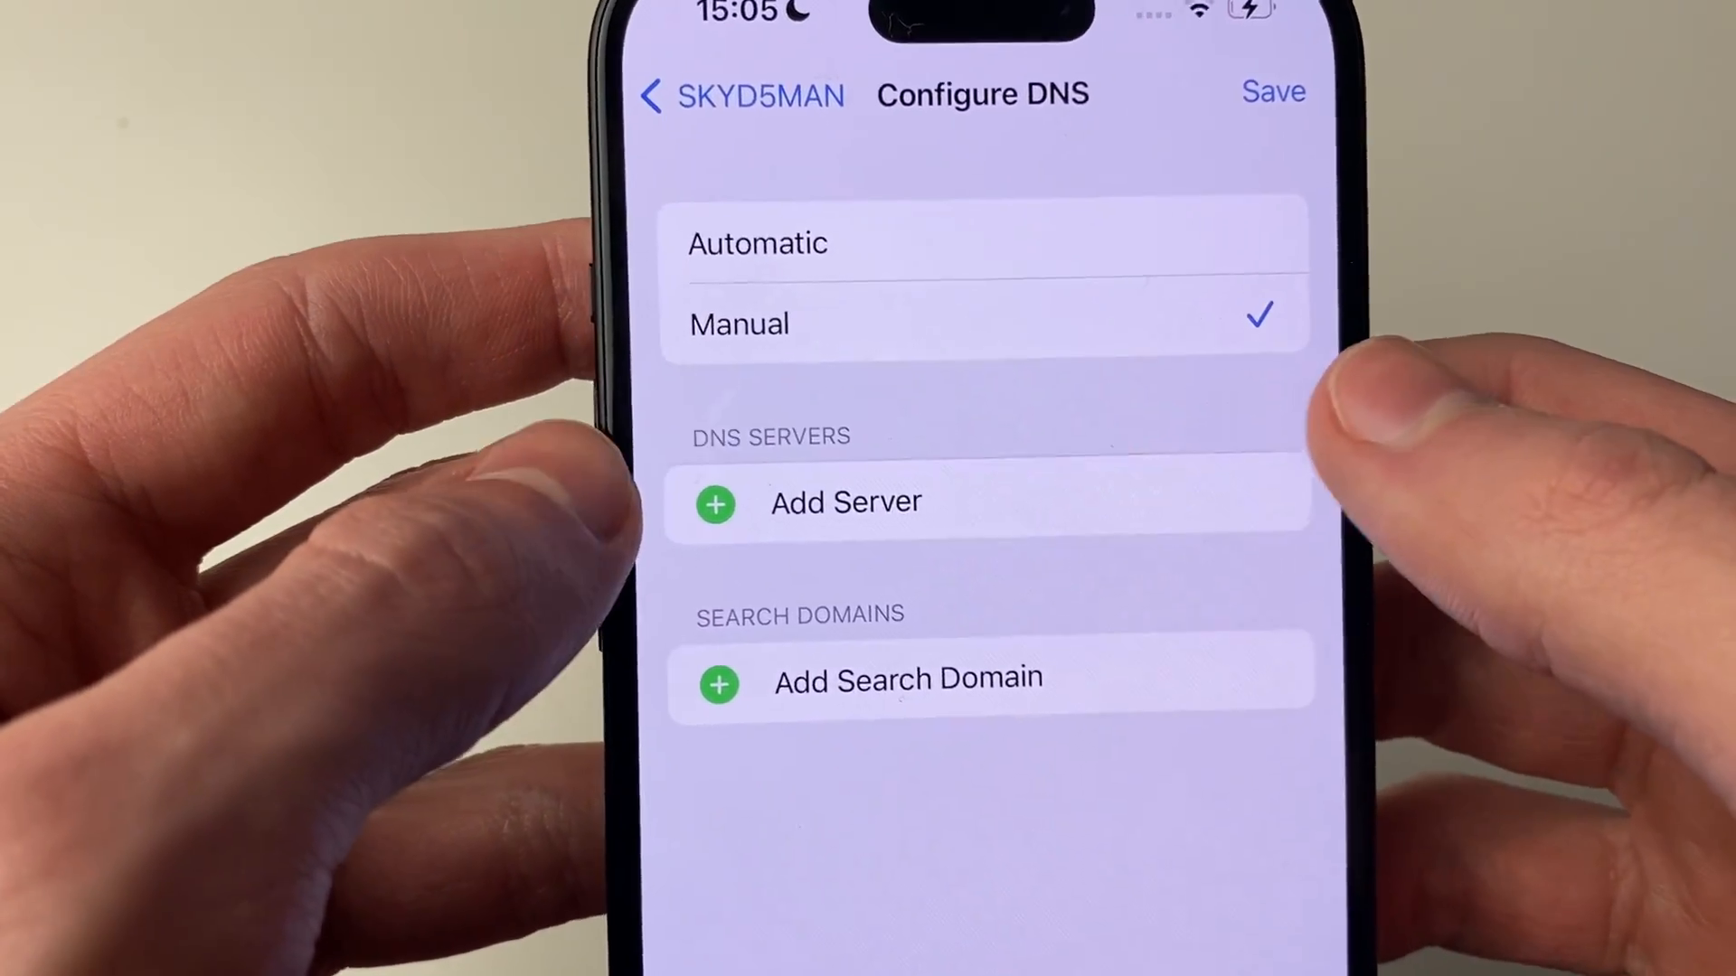
- Add a new DNS server entry reading 8.8.8.8
left_click(846, 501)
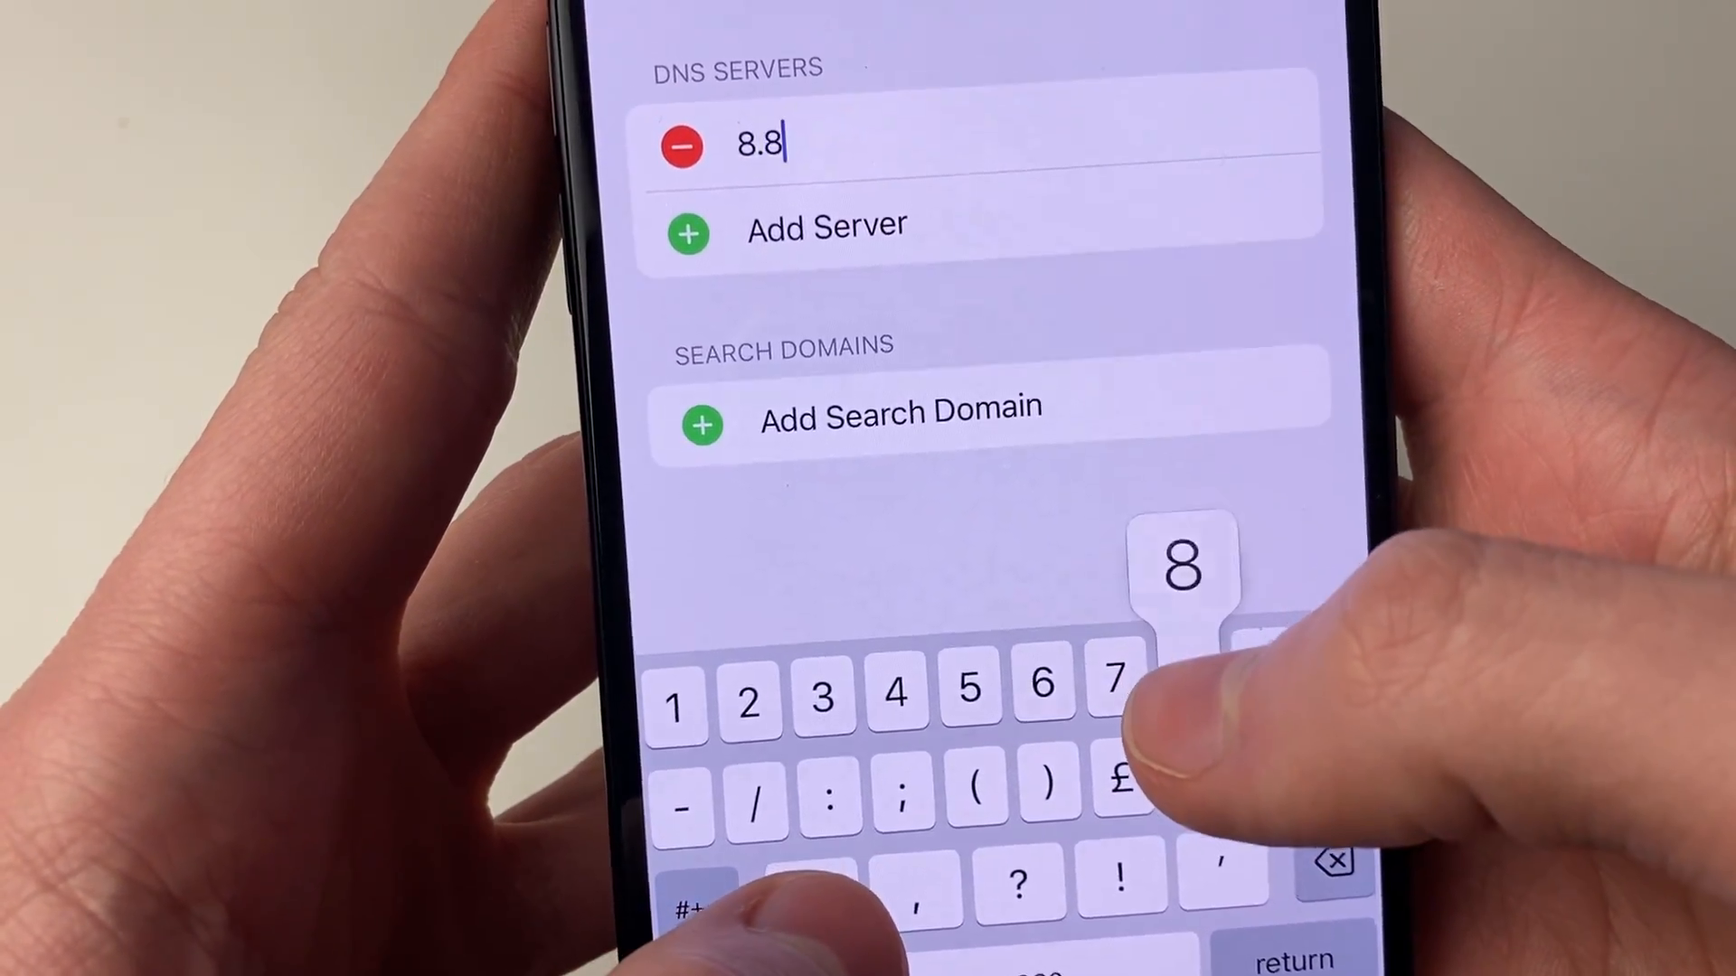
type(".8.8")
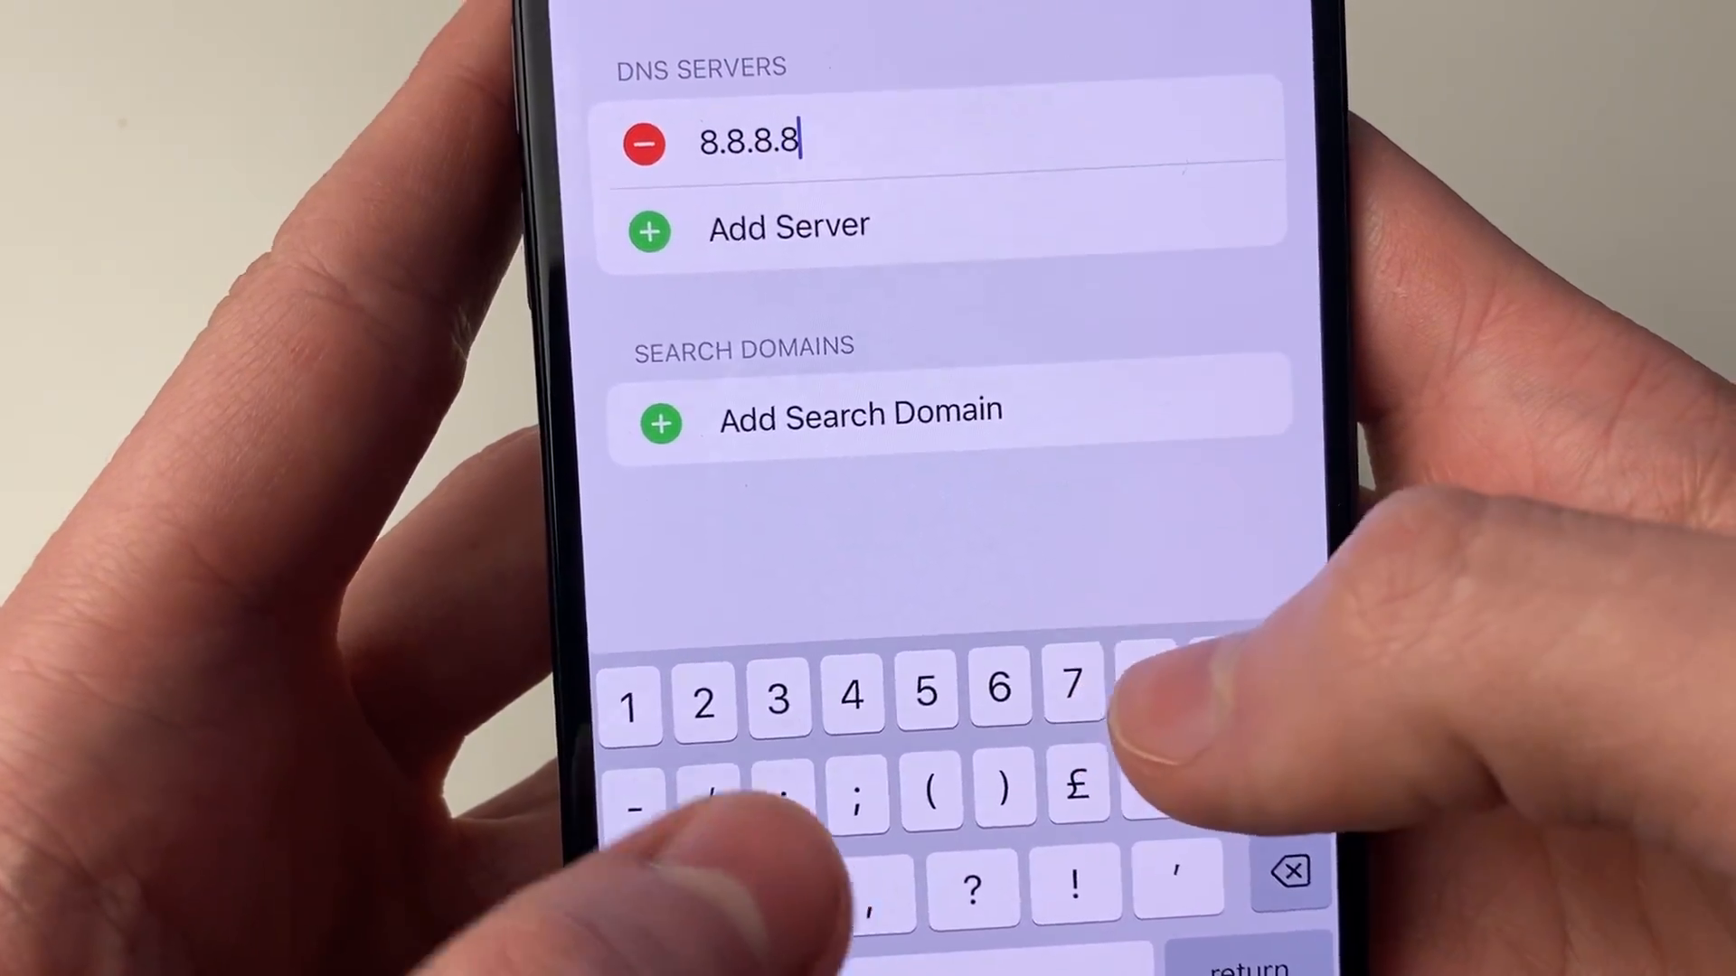